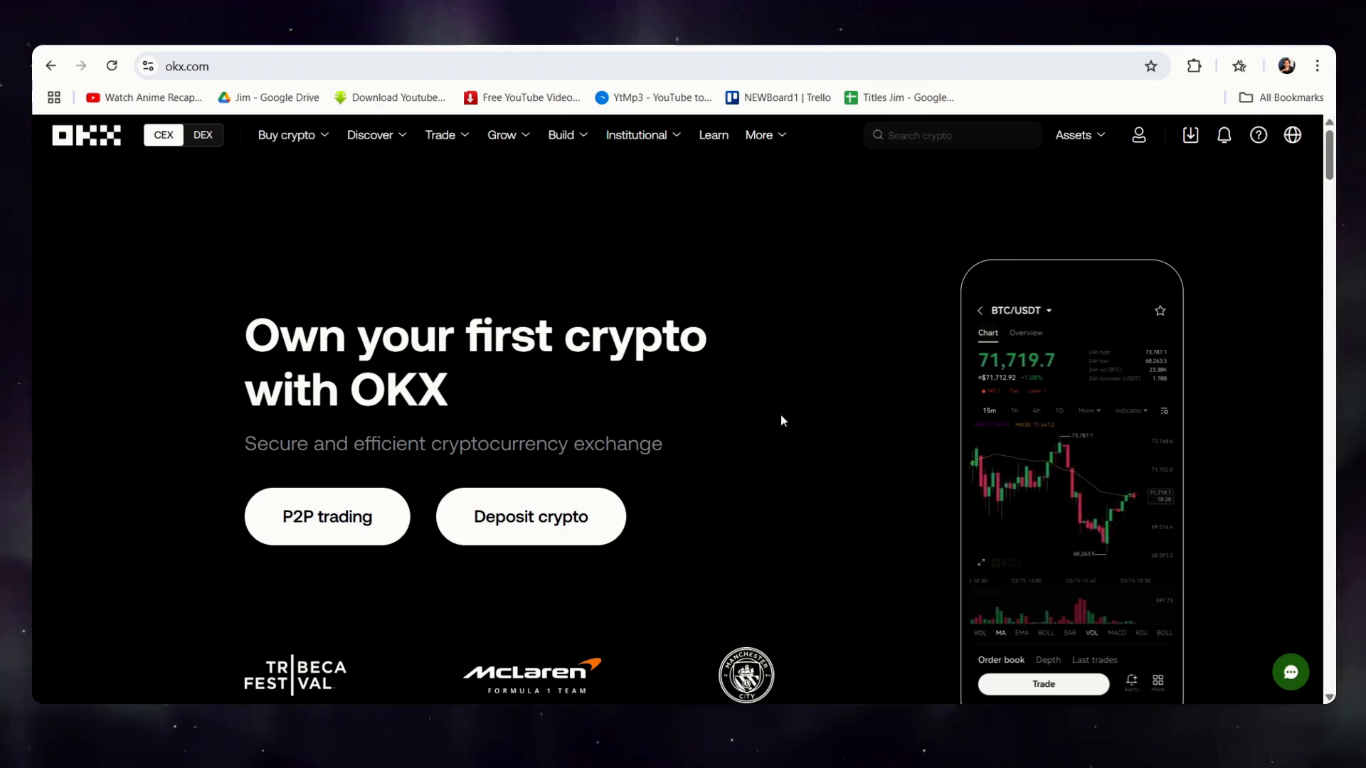
mouse_move(788, 457)
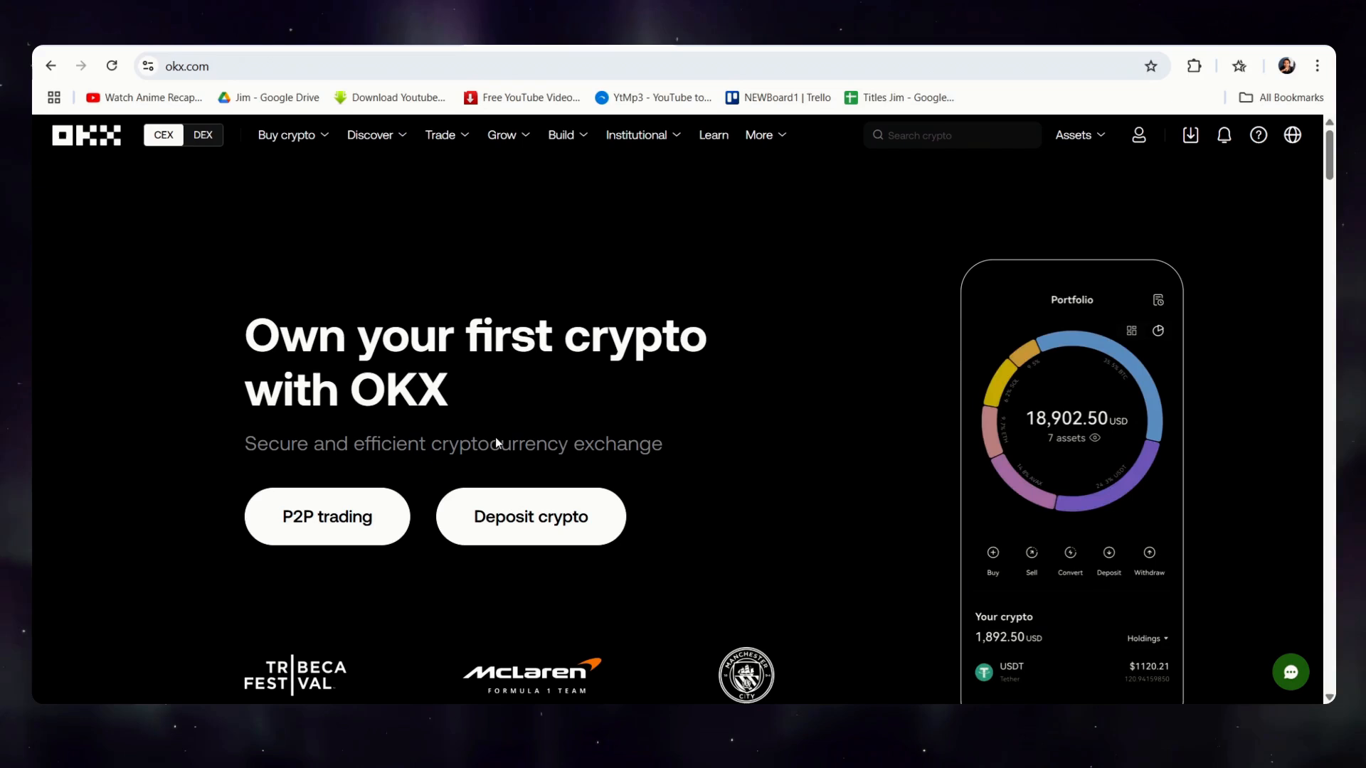
Step: Scroll down the OKX account overview page
scroll(down, 3)
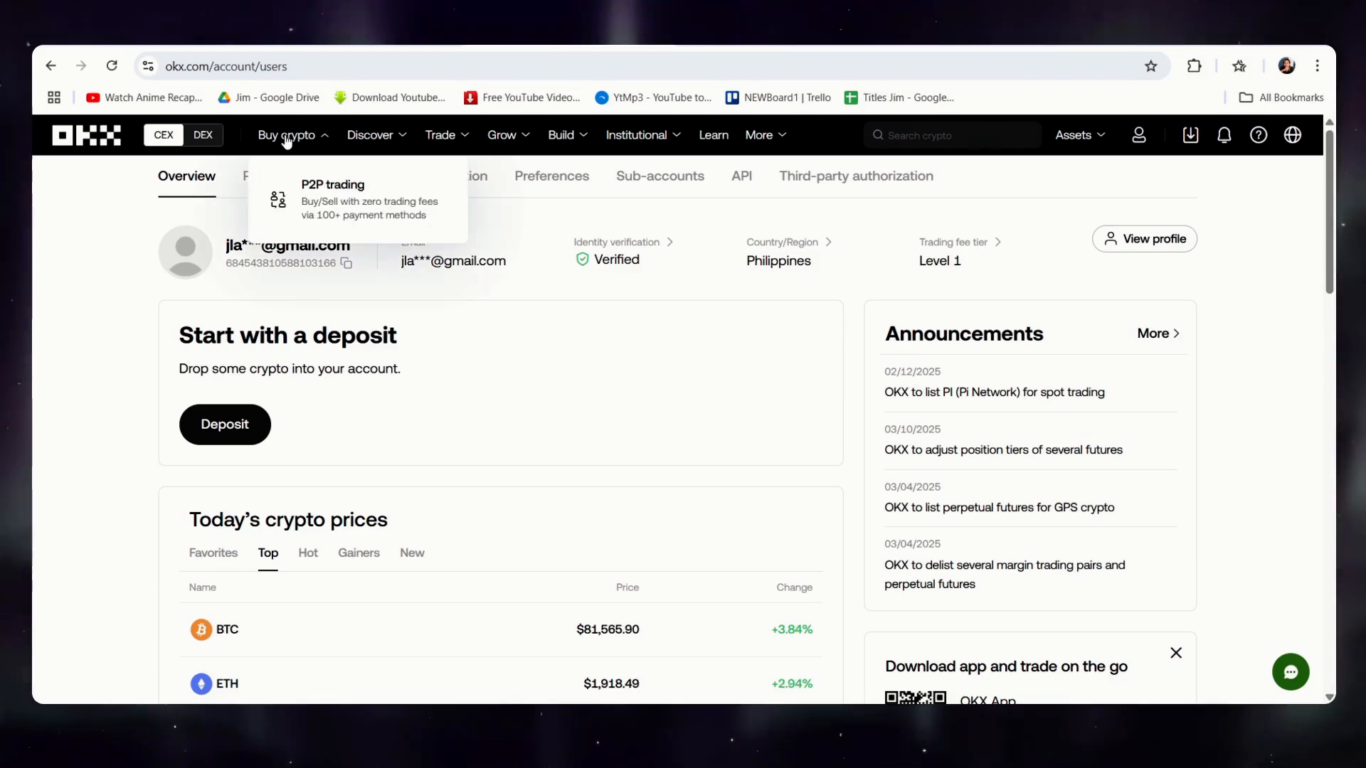
Step: Show the P2P market's Buy USDT with PHP offer listings
click(332, 185)
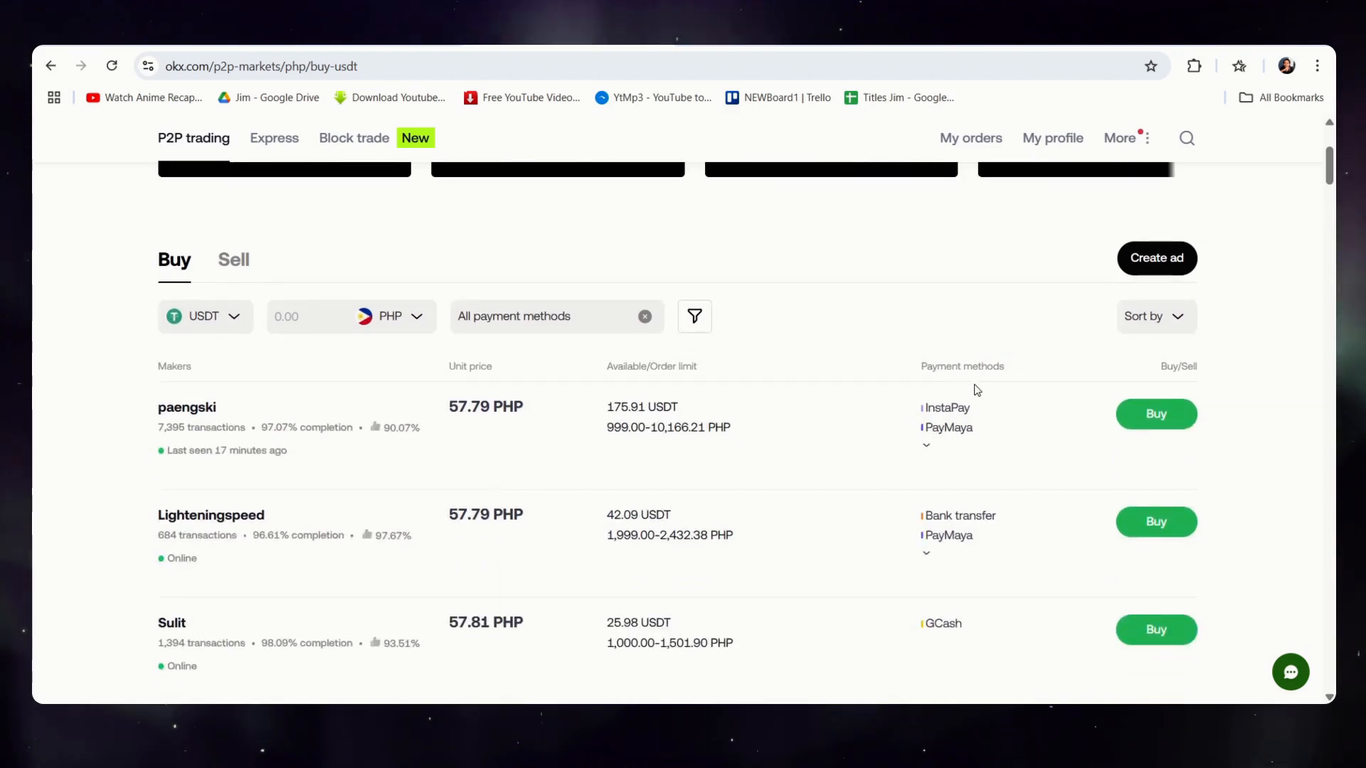
scroll(down, 3)
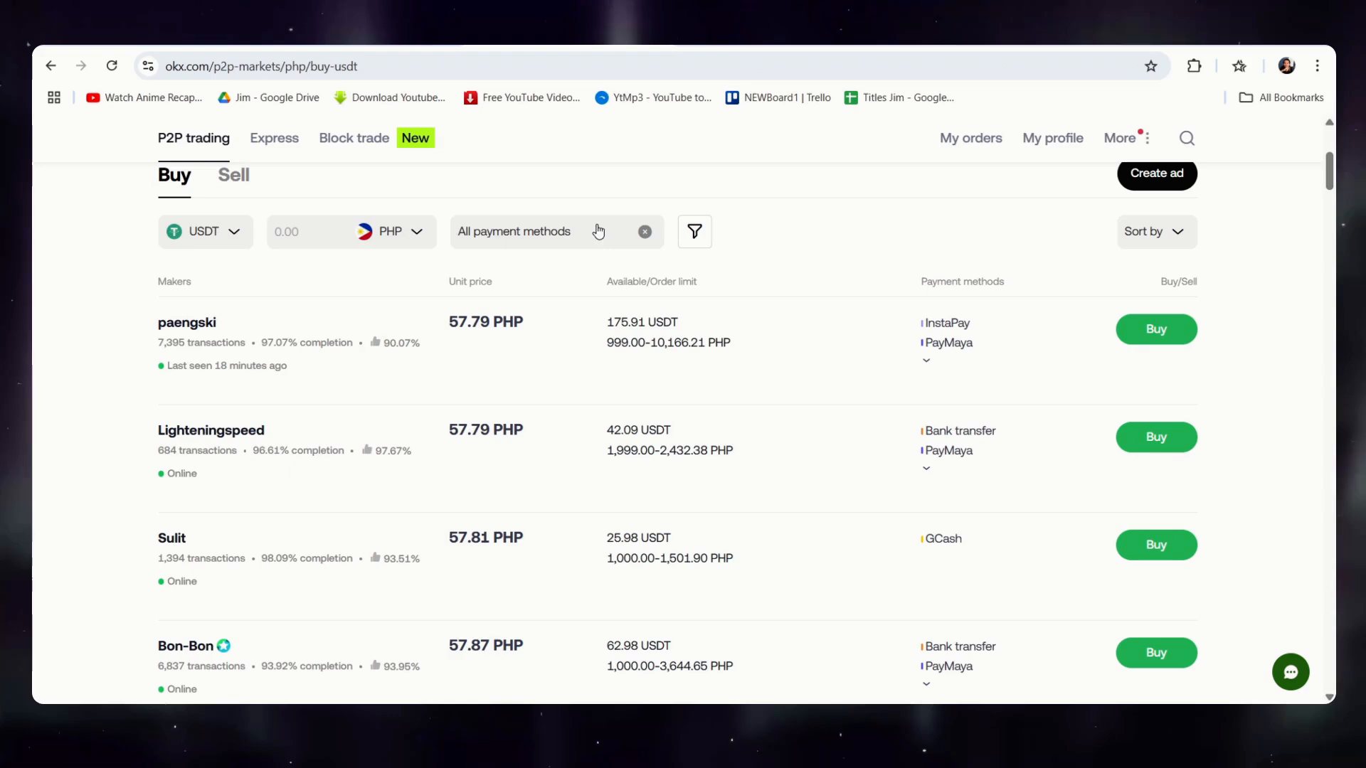
Step: Filter the PHP USDT buy offers to two selected payment methods
click(471, 339)
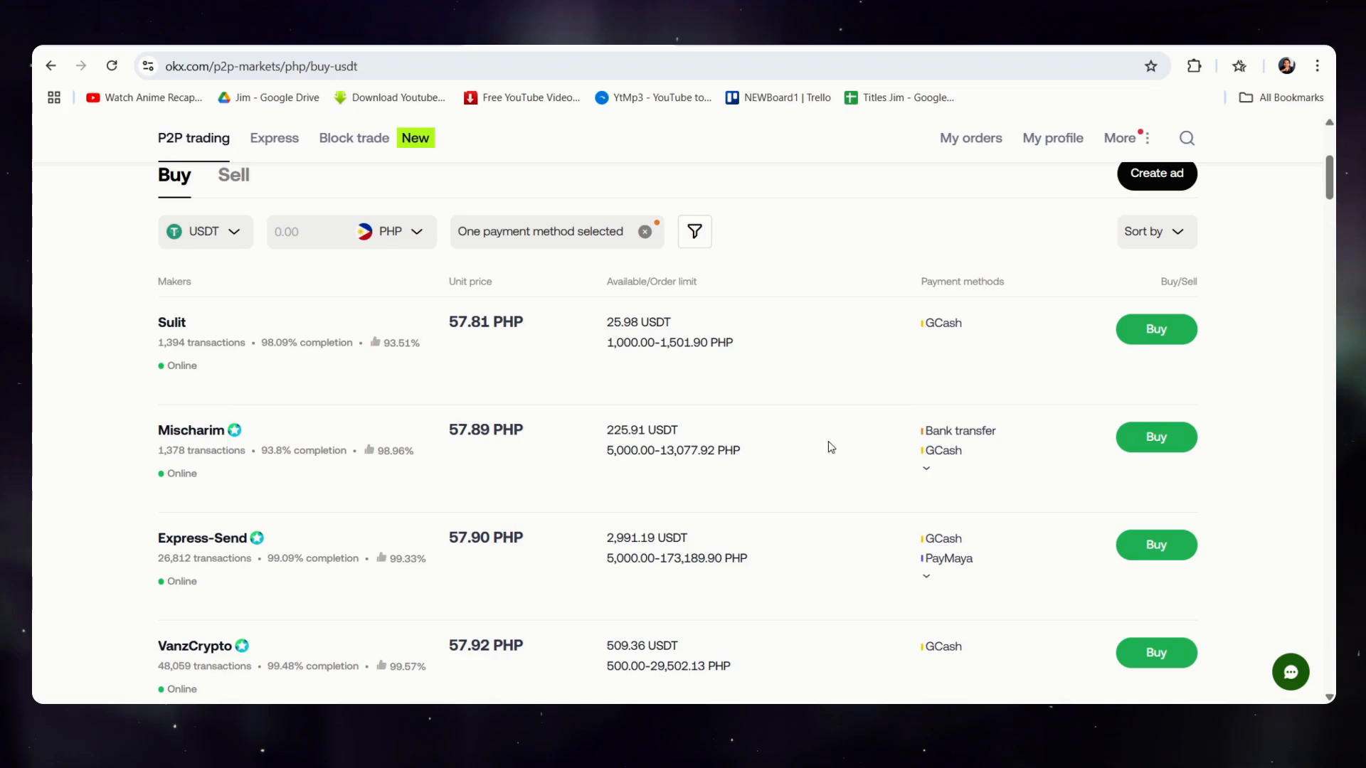
mouse_move(979, 475)
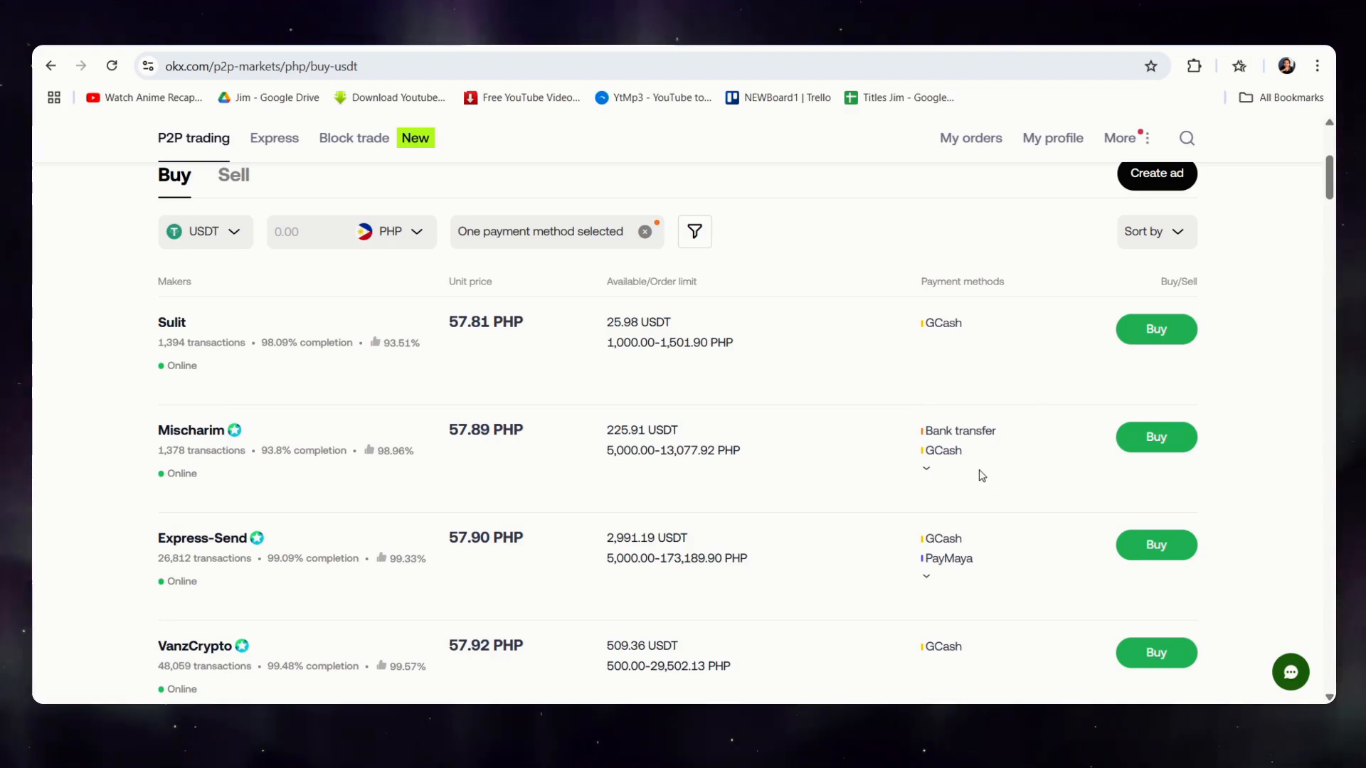
click(549, 231)
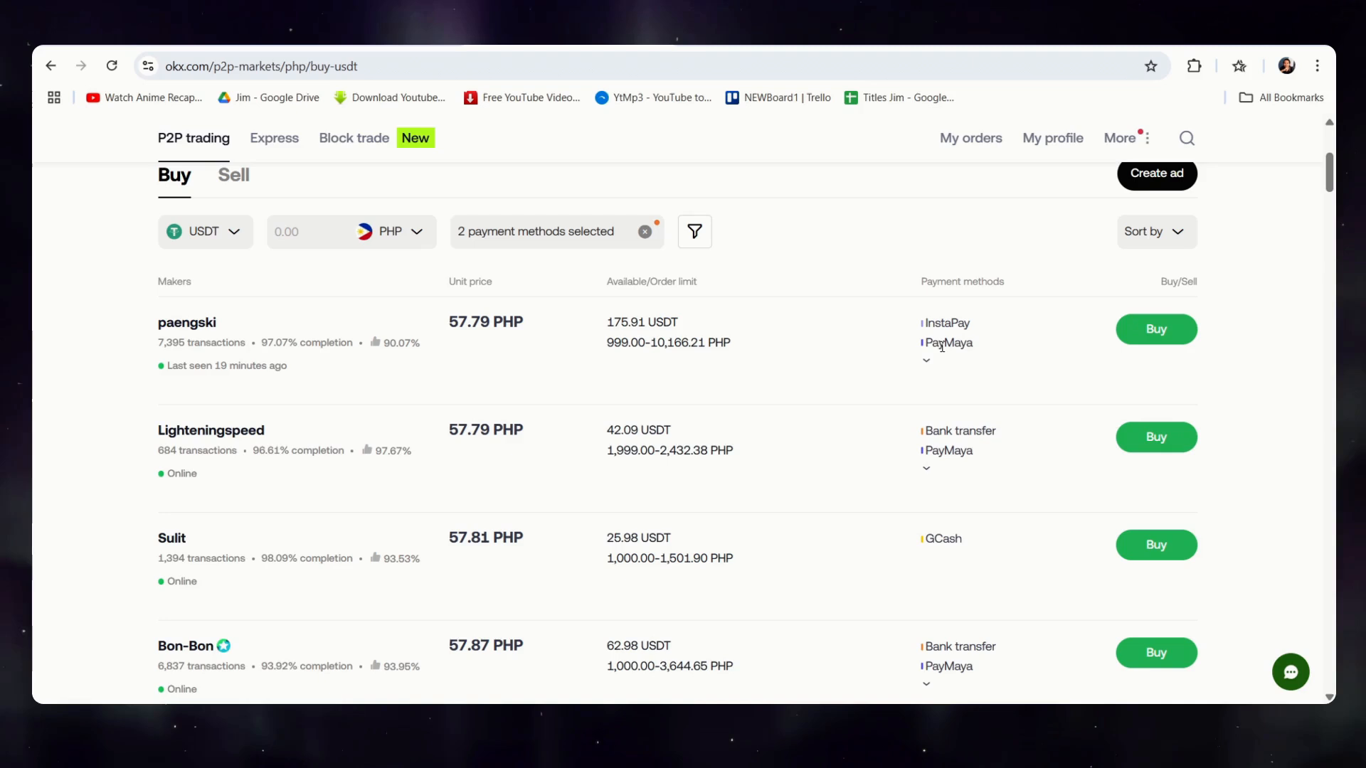
mouse_move(502, 240)
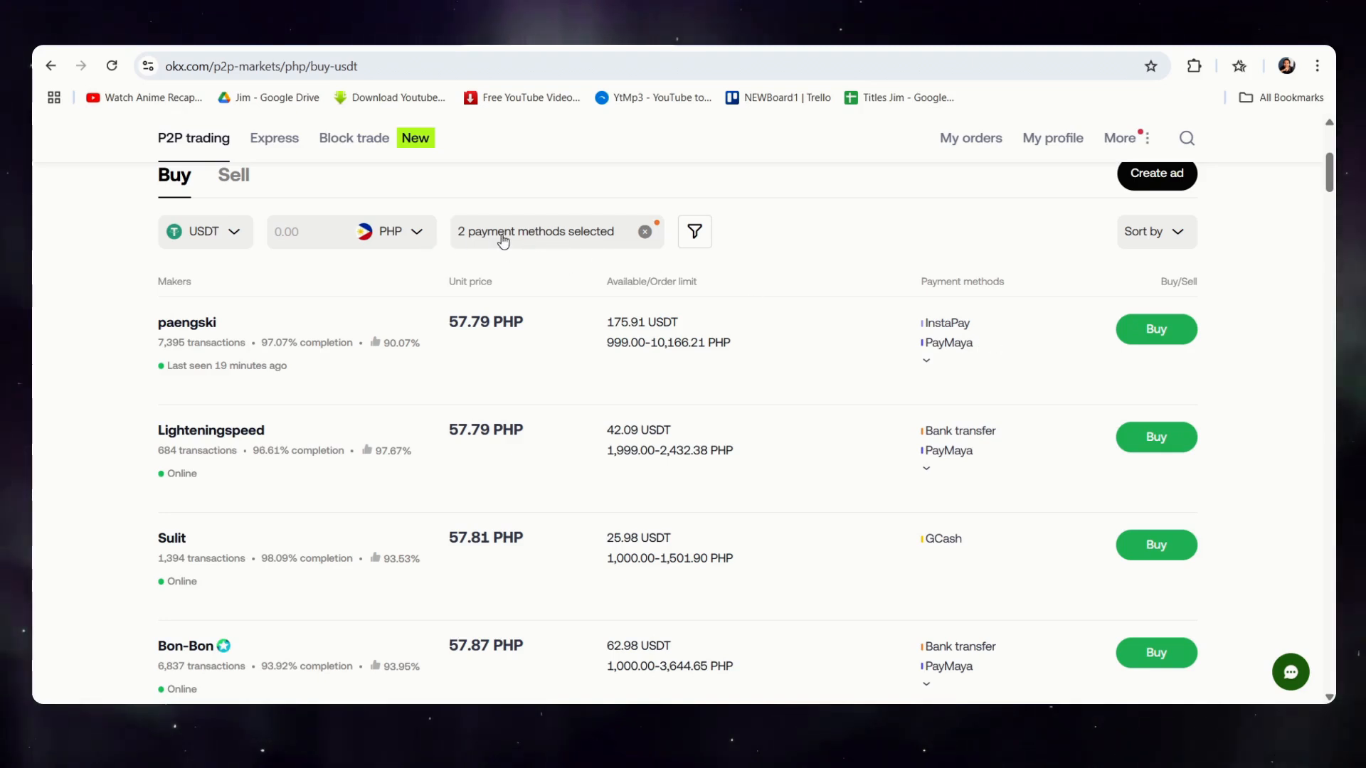
mouse_move(965, 360)
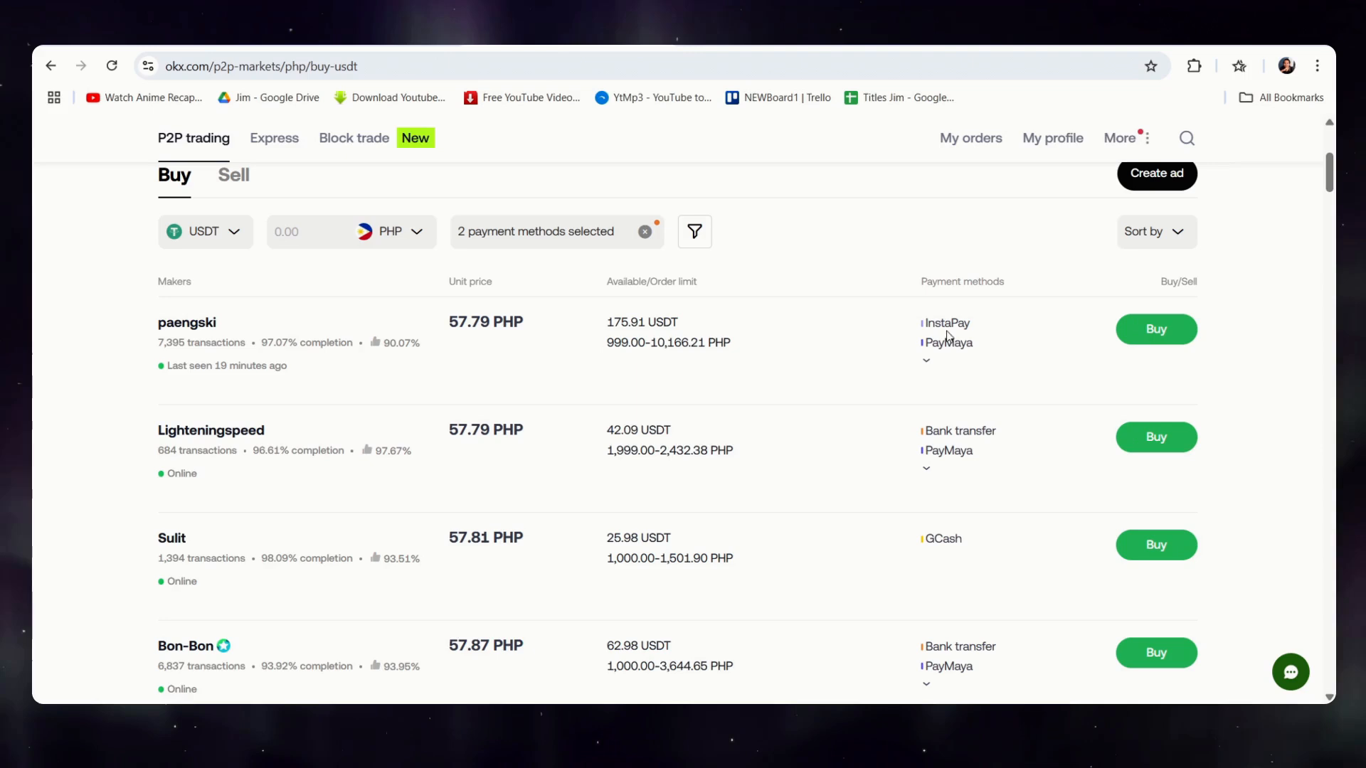
mouse_move(921, 360)
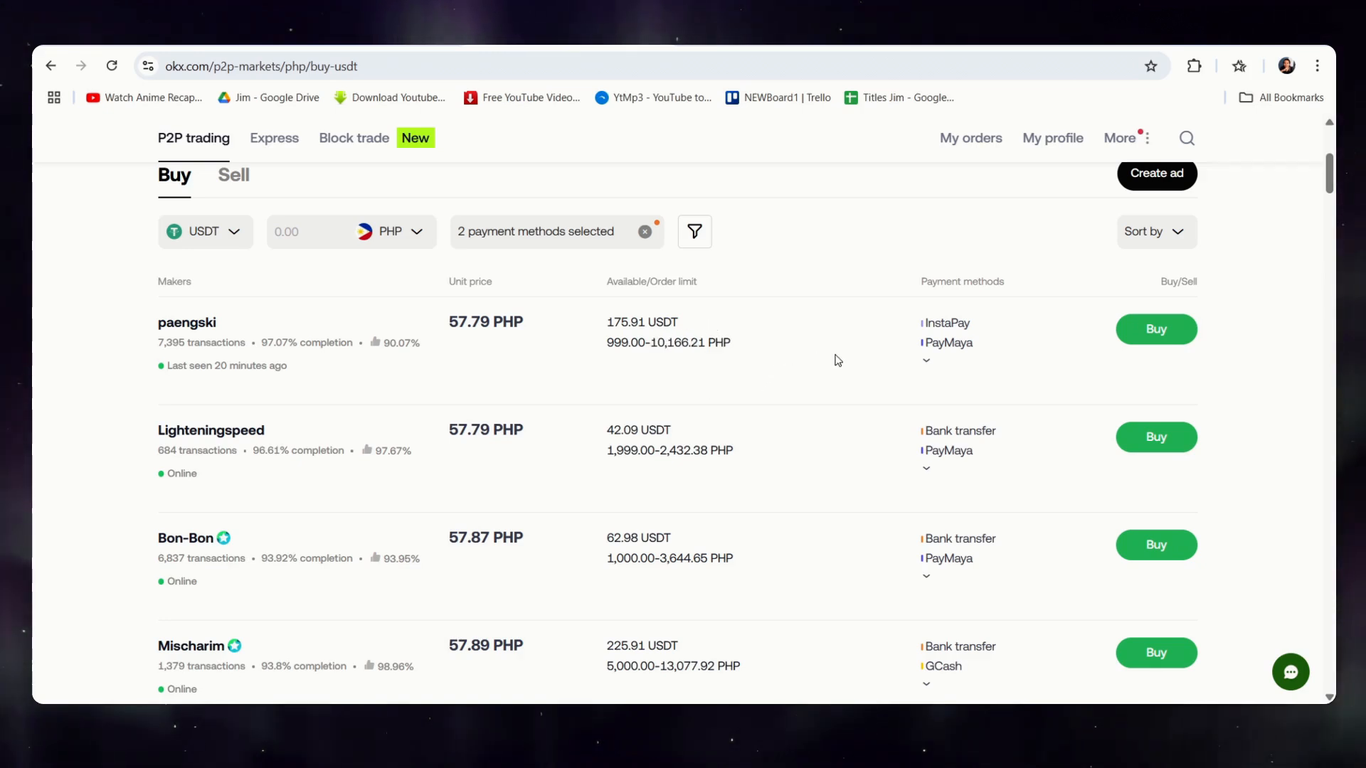
mouse_move(440, 357)
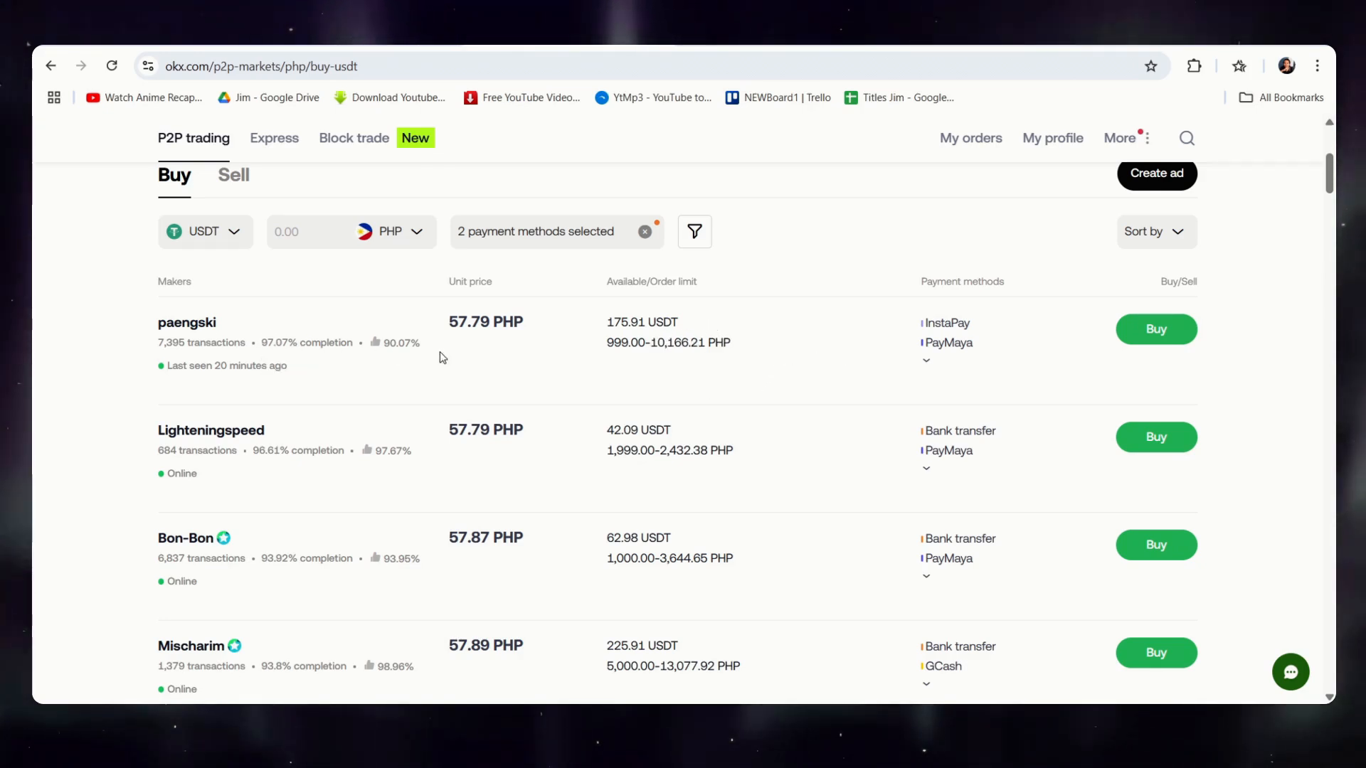
mouse_move(332, 392)
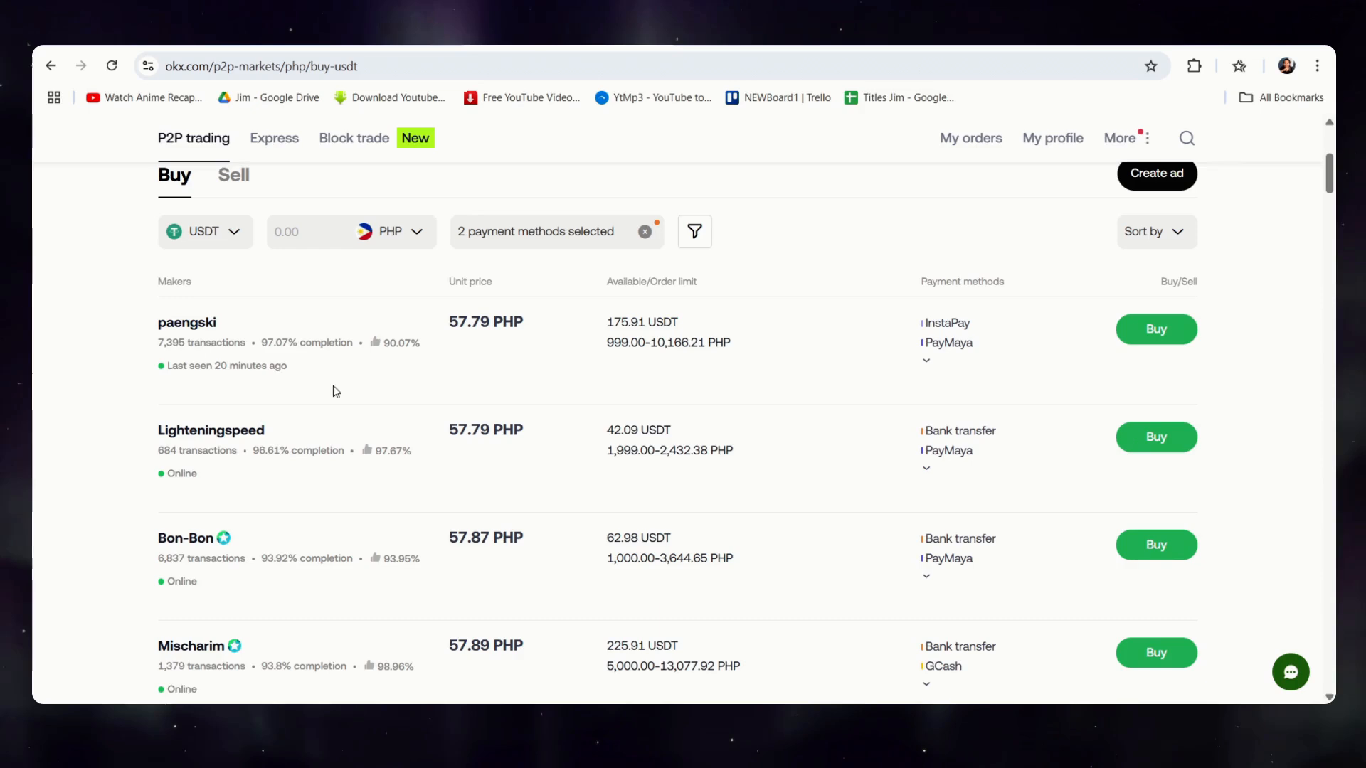
mouse_move(284, 346)
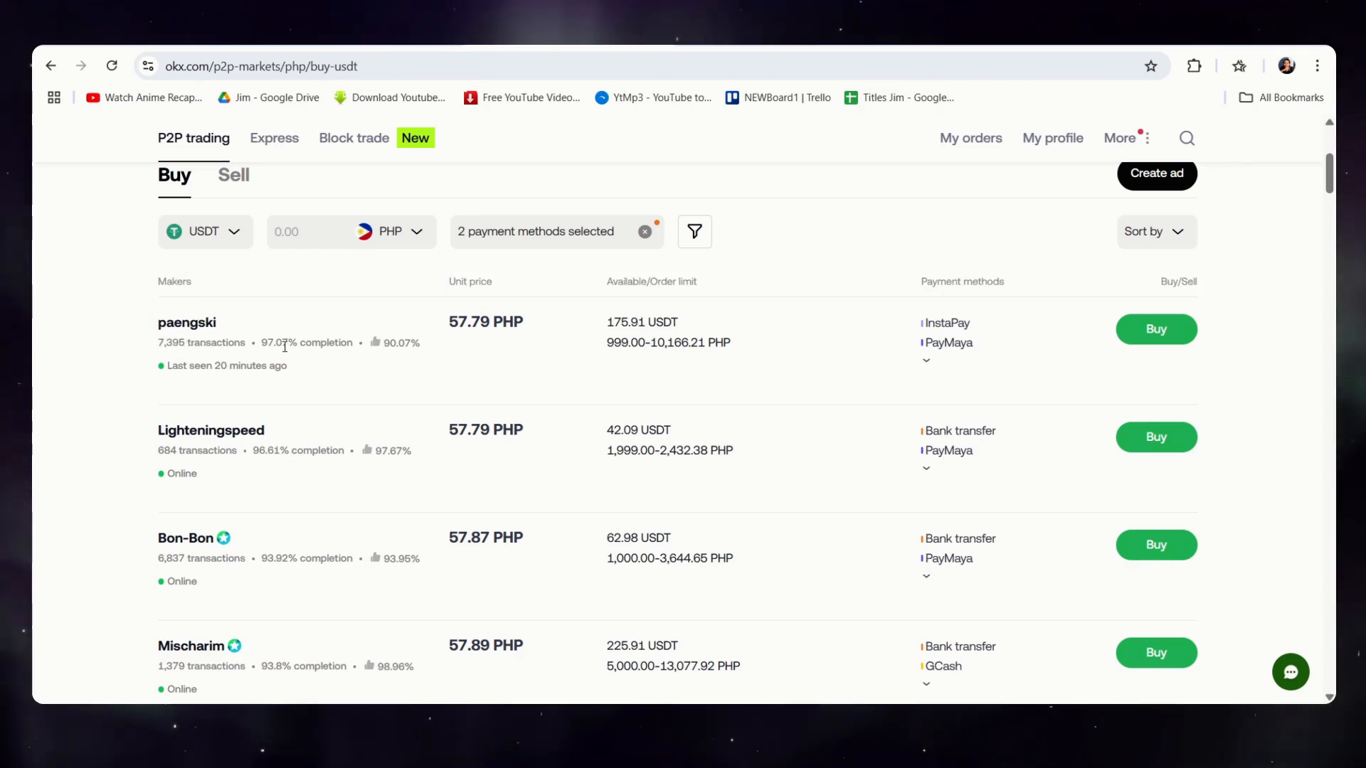
mouse_move(770, 350)
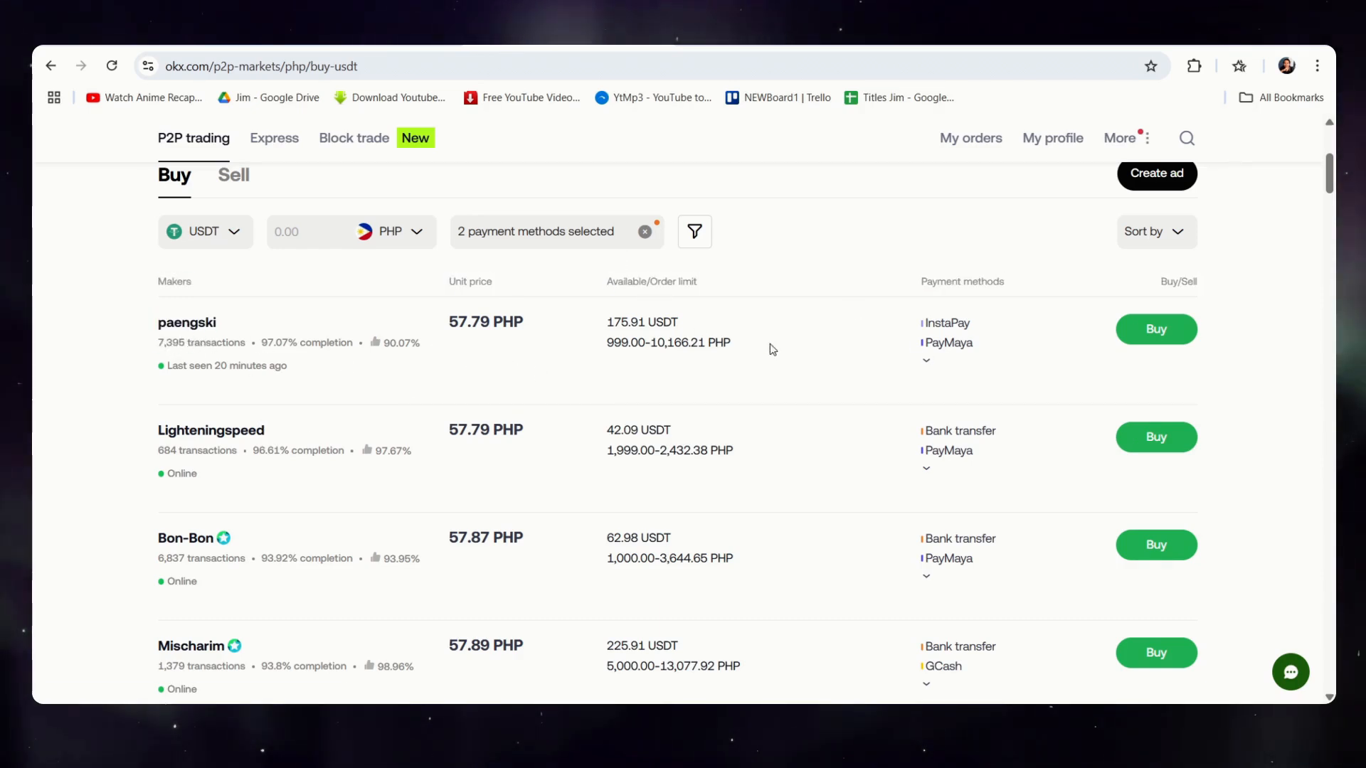
scroll(down, 3)
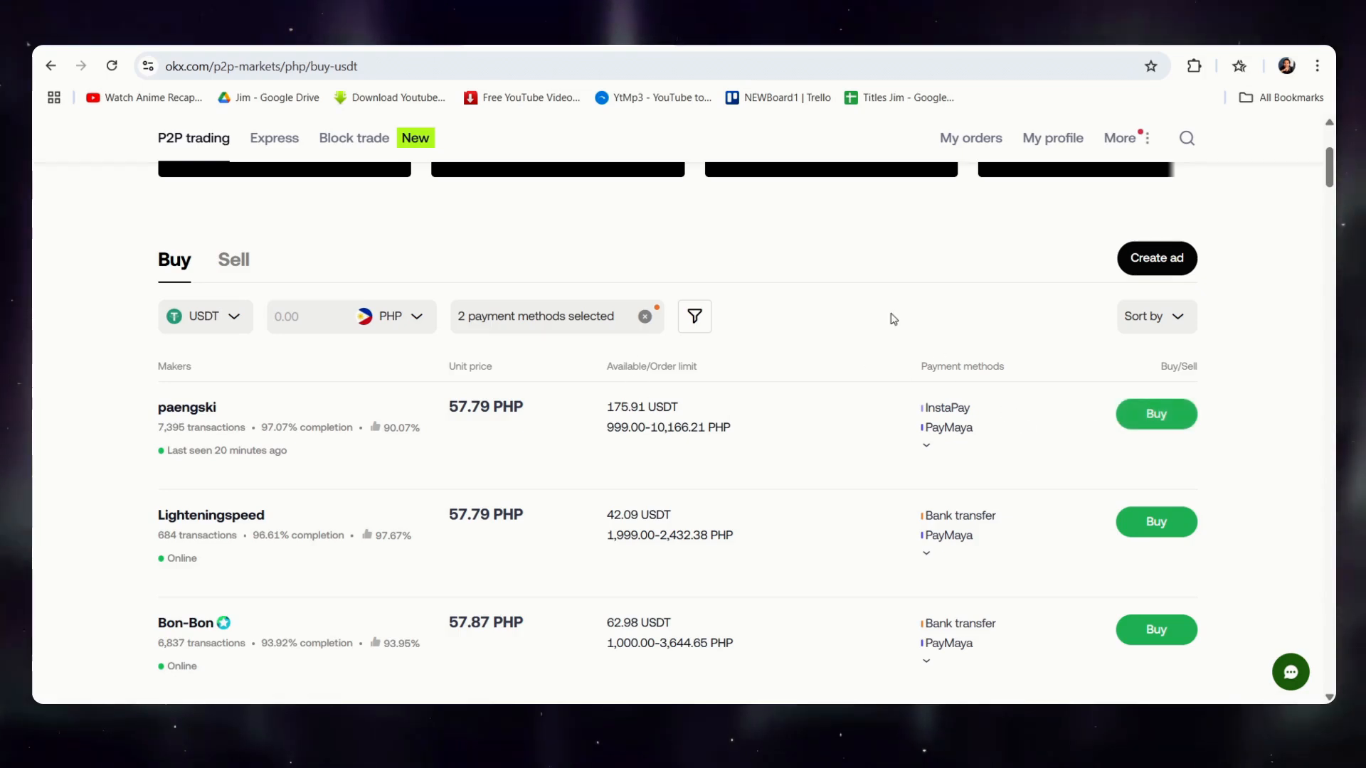
mouse_move(893, 281)
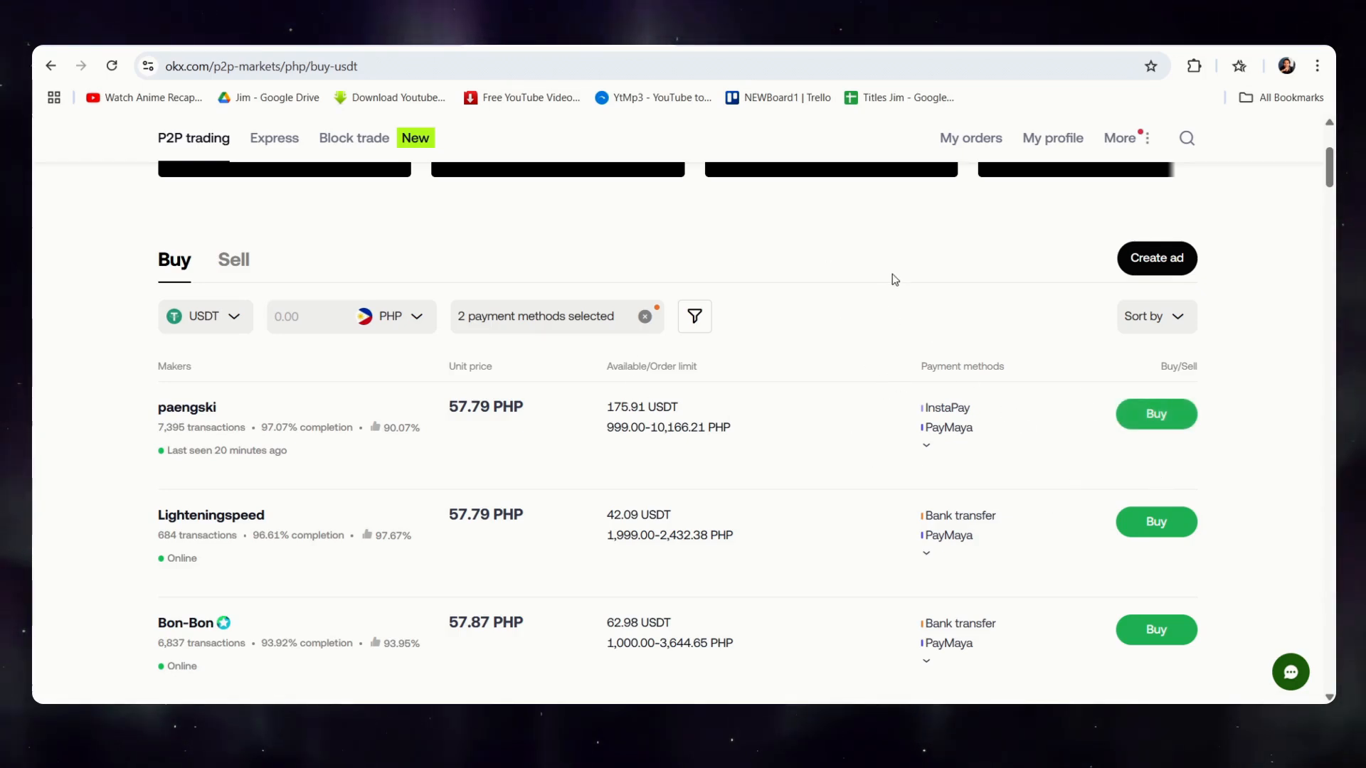
mouse_move(735, 484)
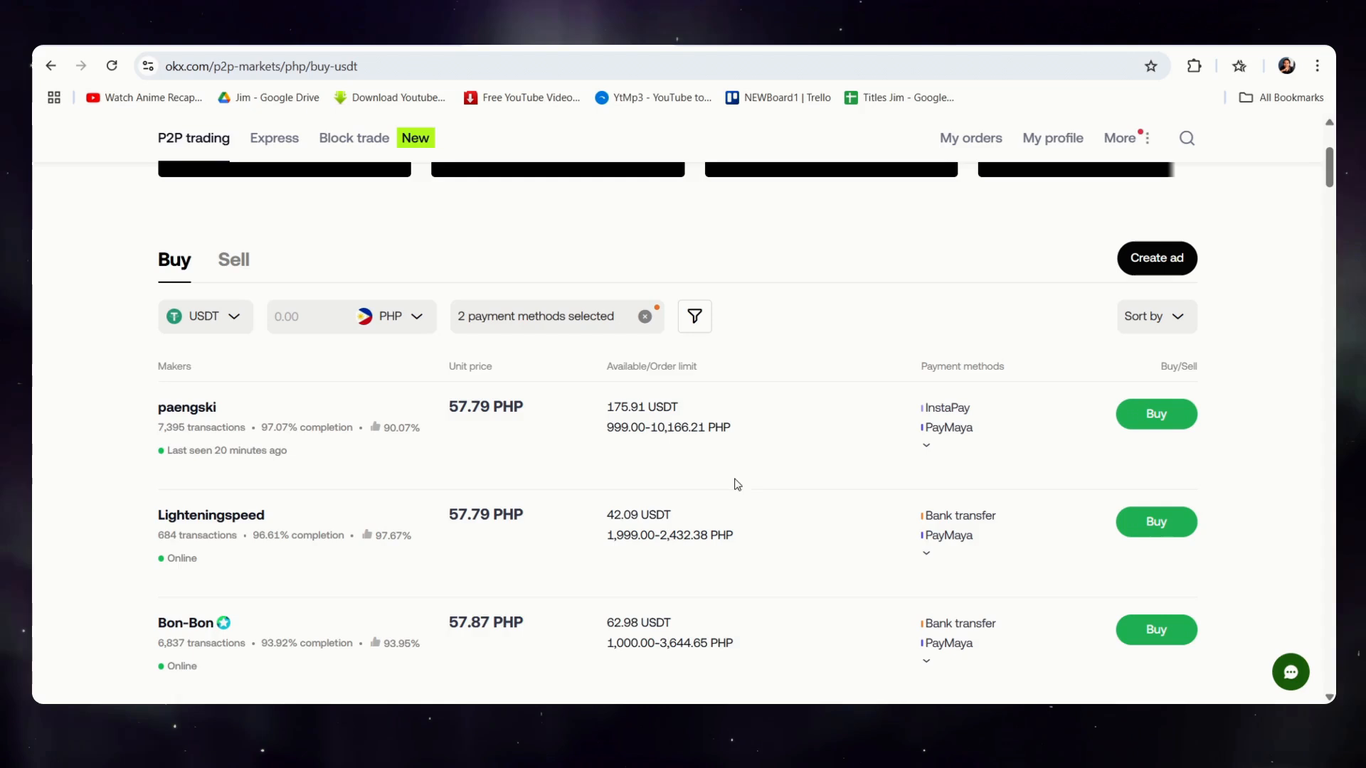
mouse_move(364, 350)
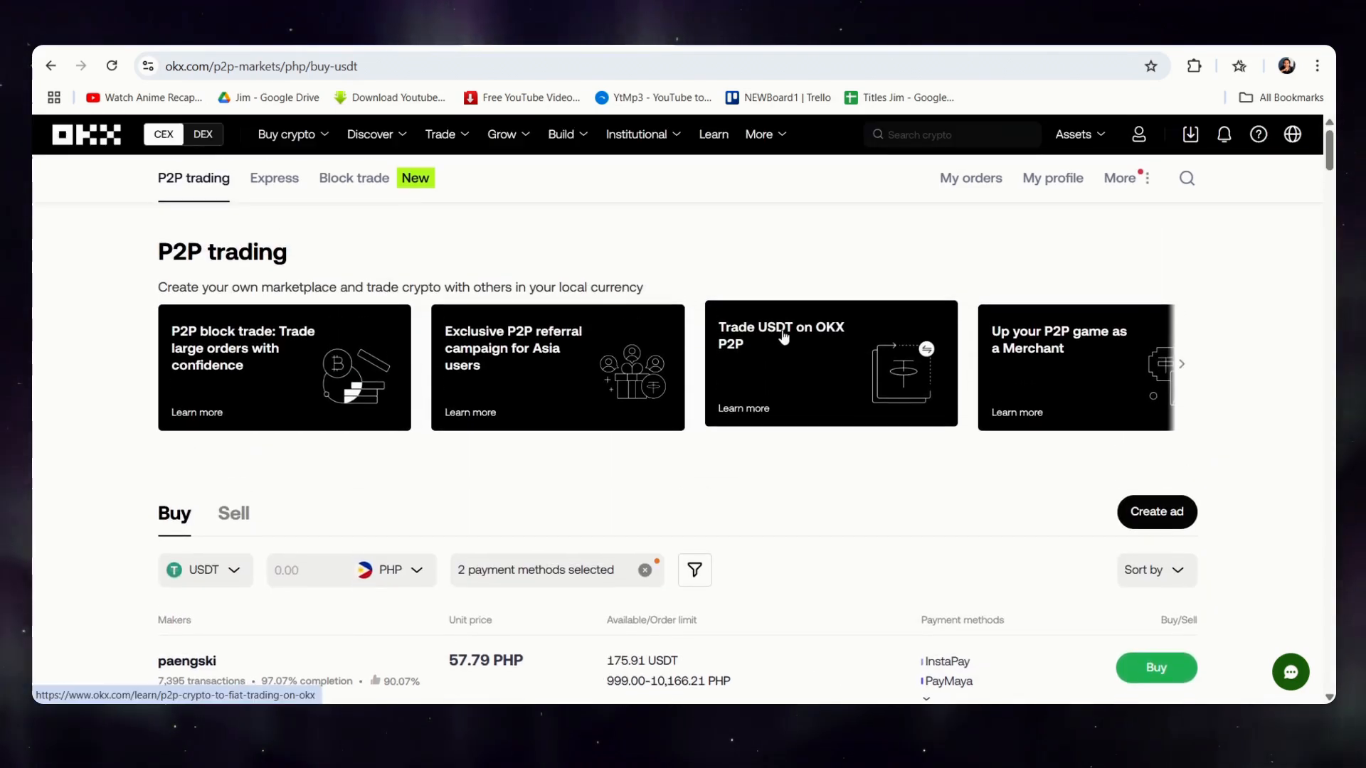
mouse_move(355, 177)
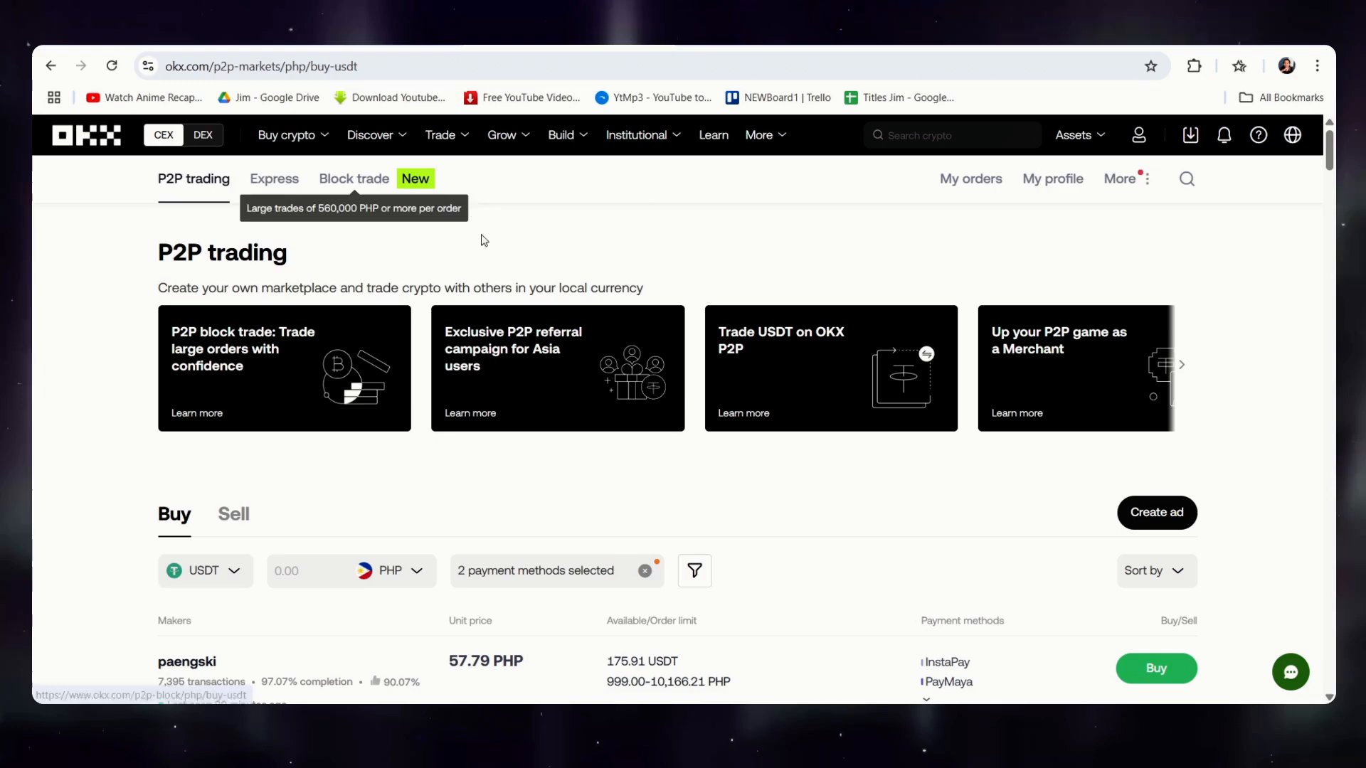
Step: Show Block trade USDT buy offers with the fiat currency set to CNY
click(354, 180)
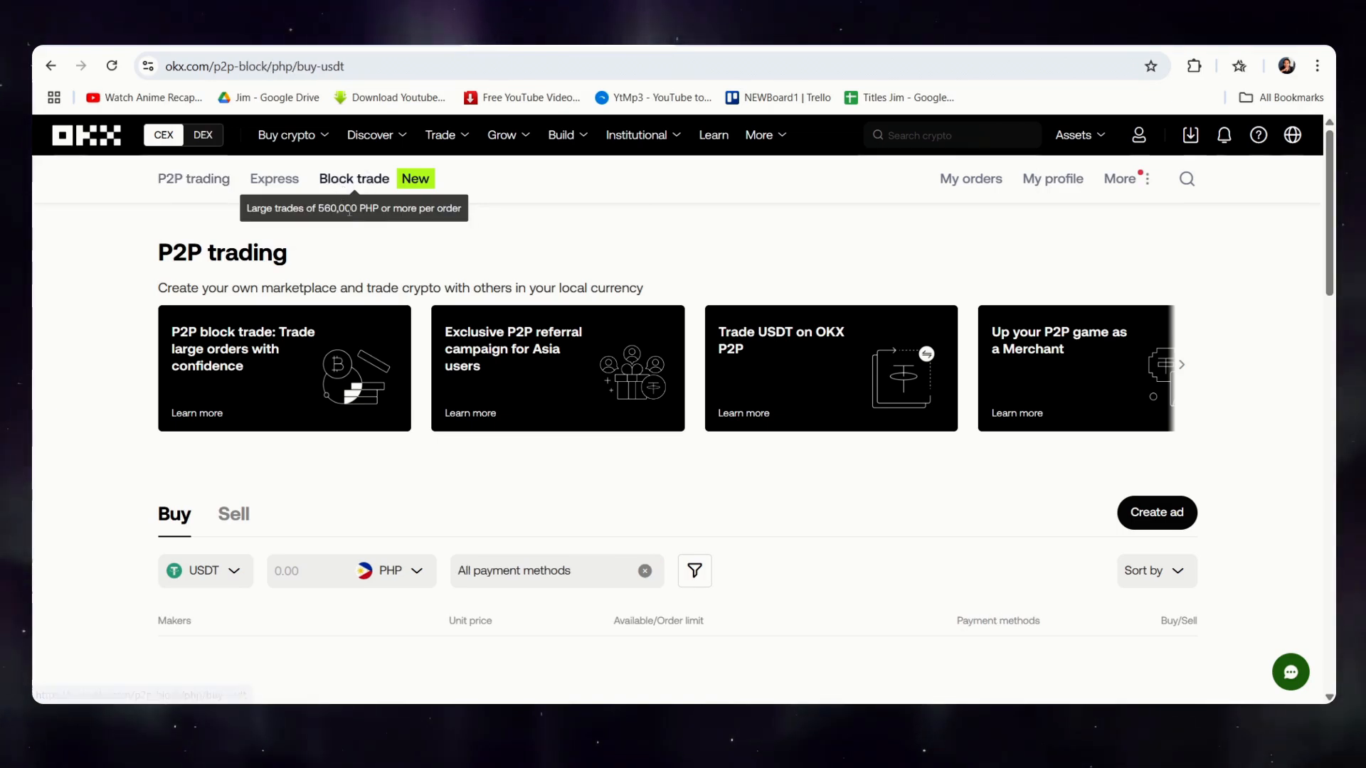
mouse_move(633, 236)
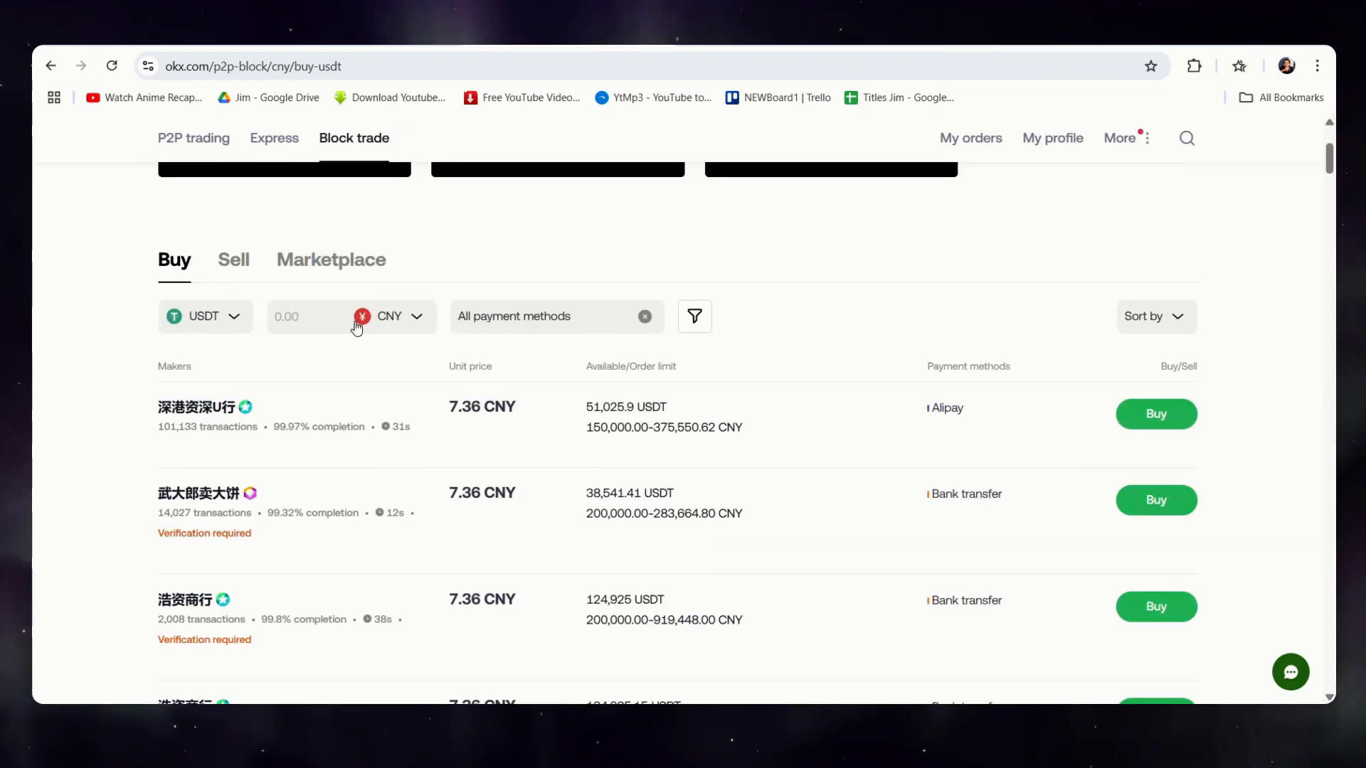
mouse_move(370, 434)
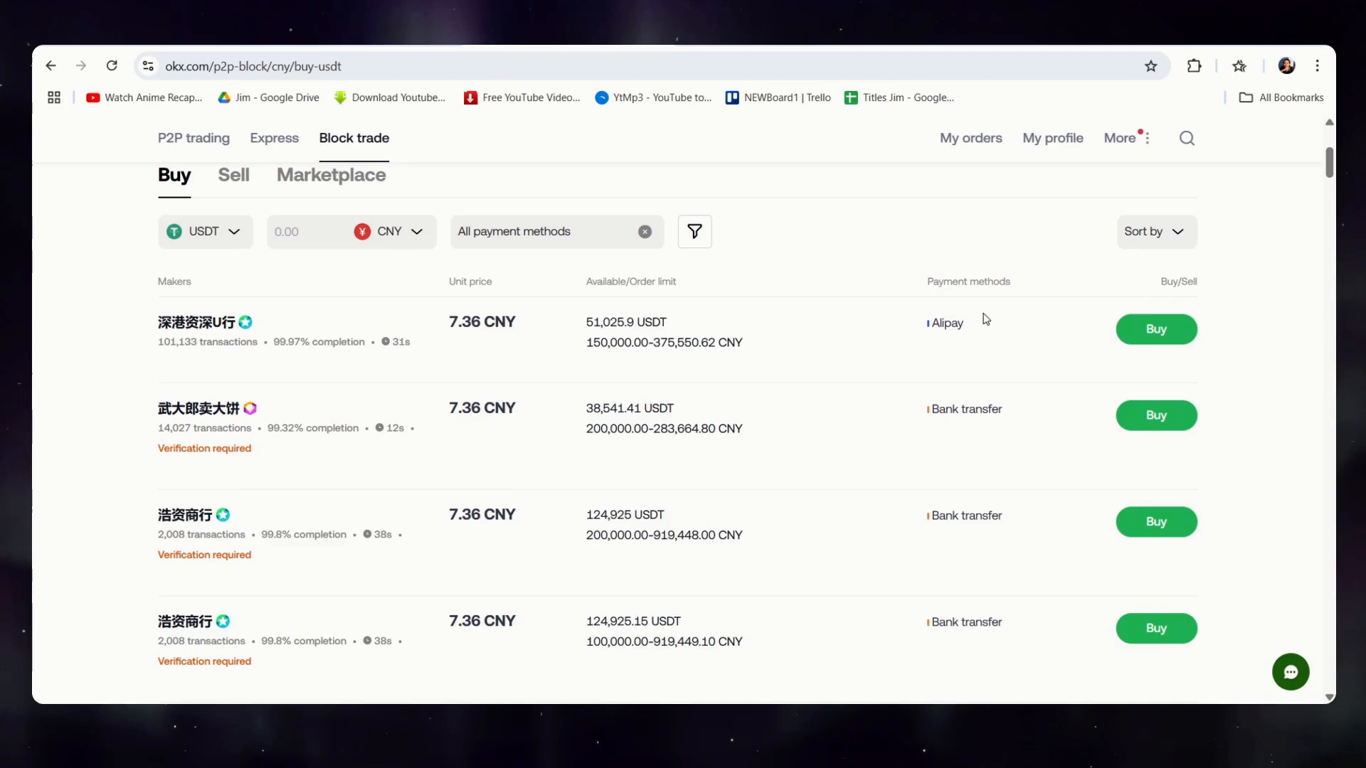
click(547, 230)
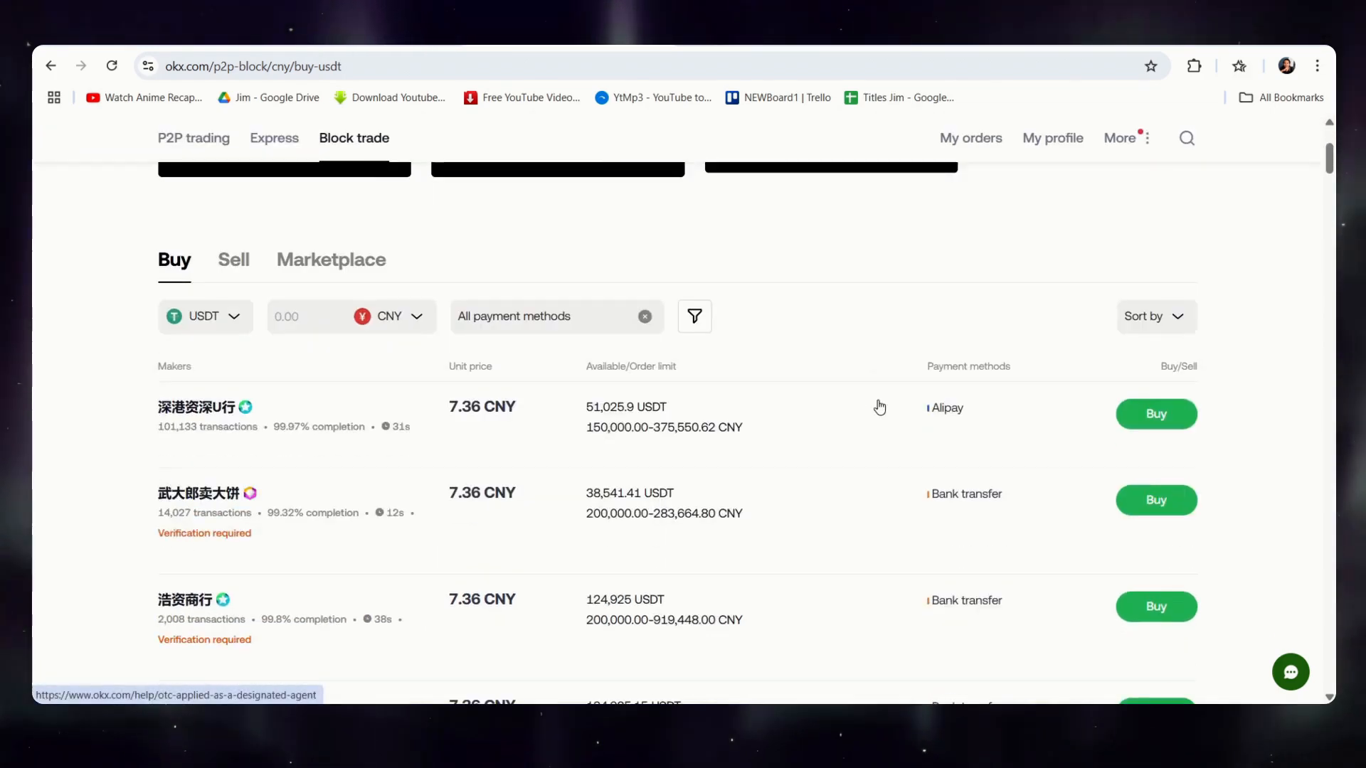
scroll(down, 3)
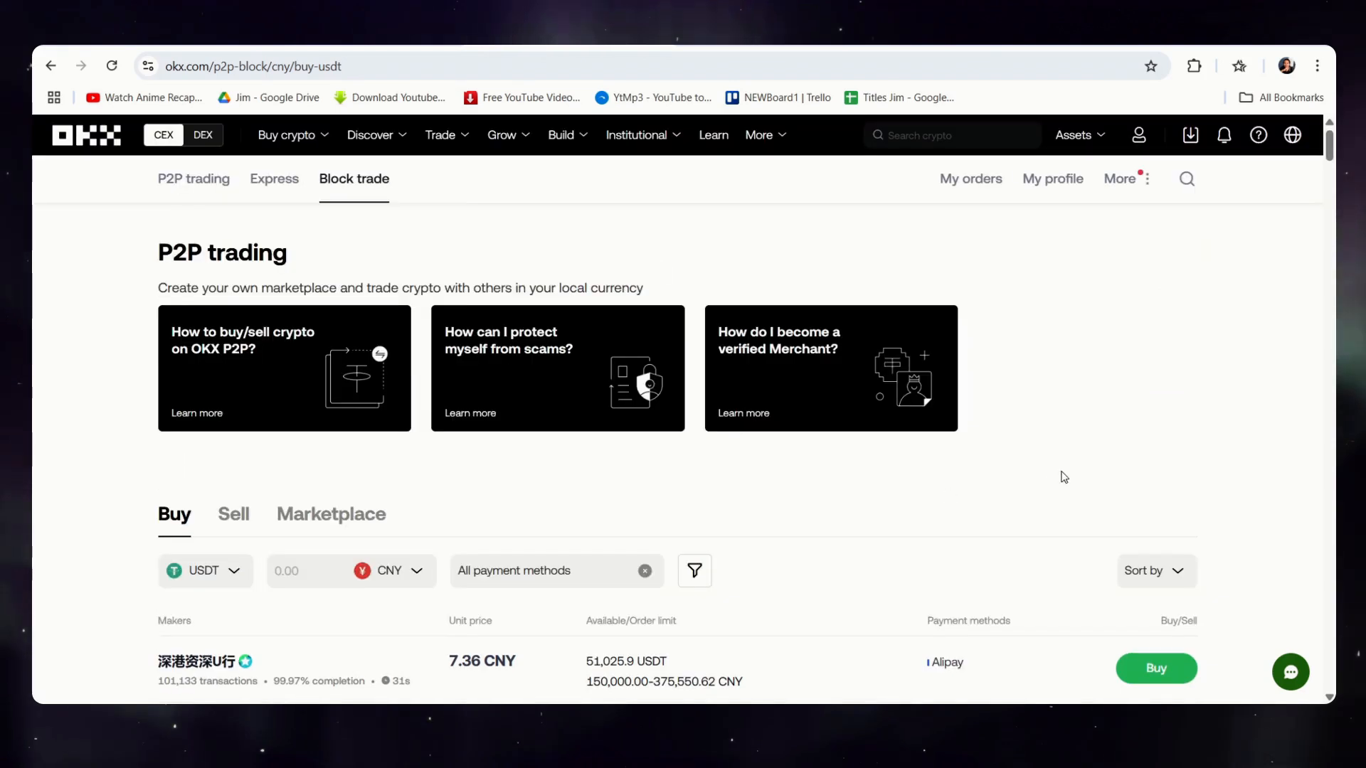
mouse_move(1058, 484)
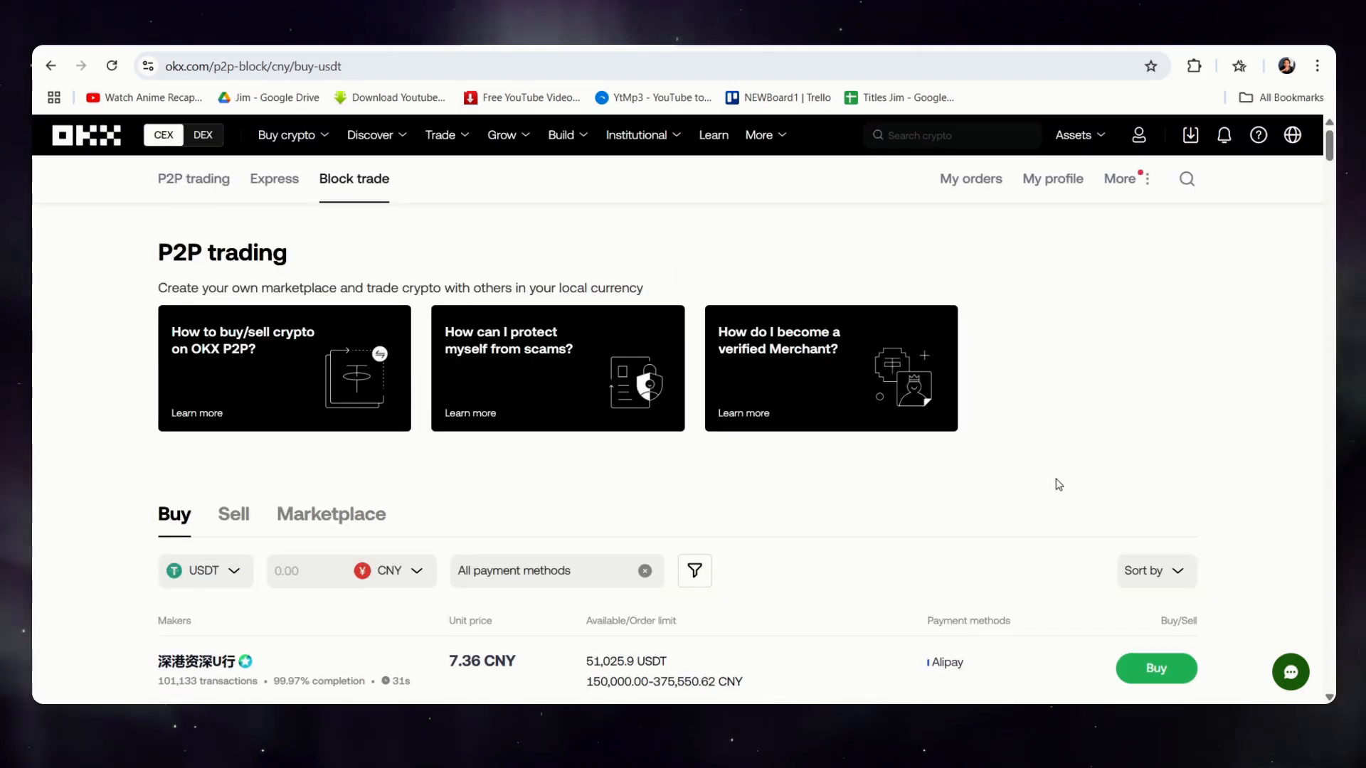
mouse_move(1073, 395)
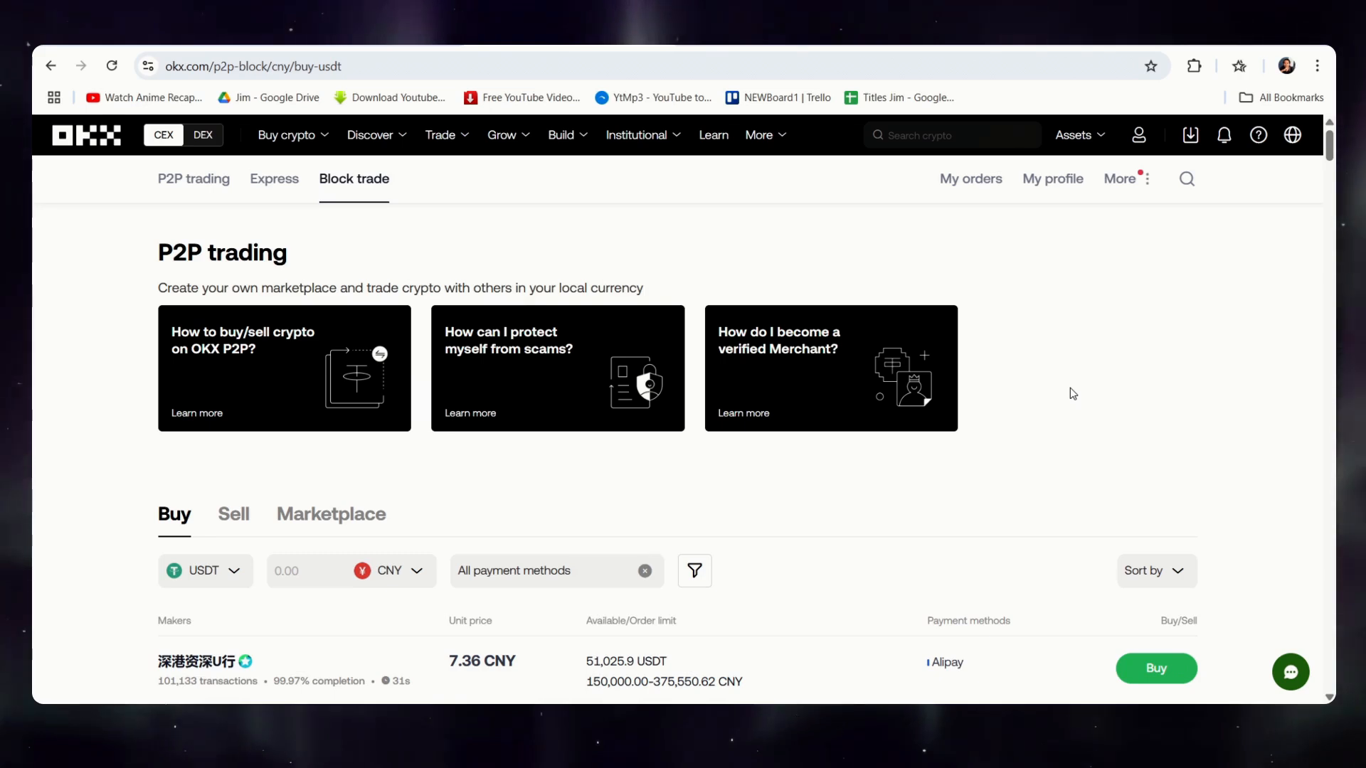
mouse_move(1084, 405)
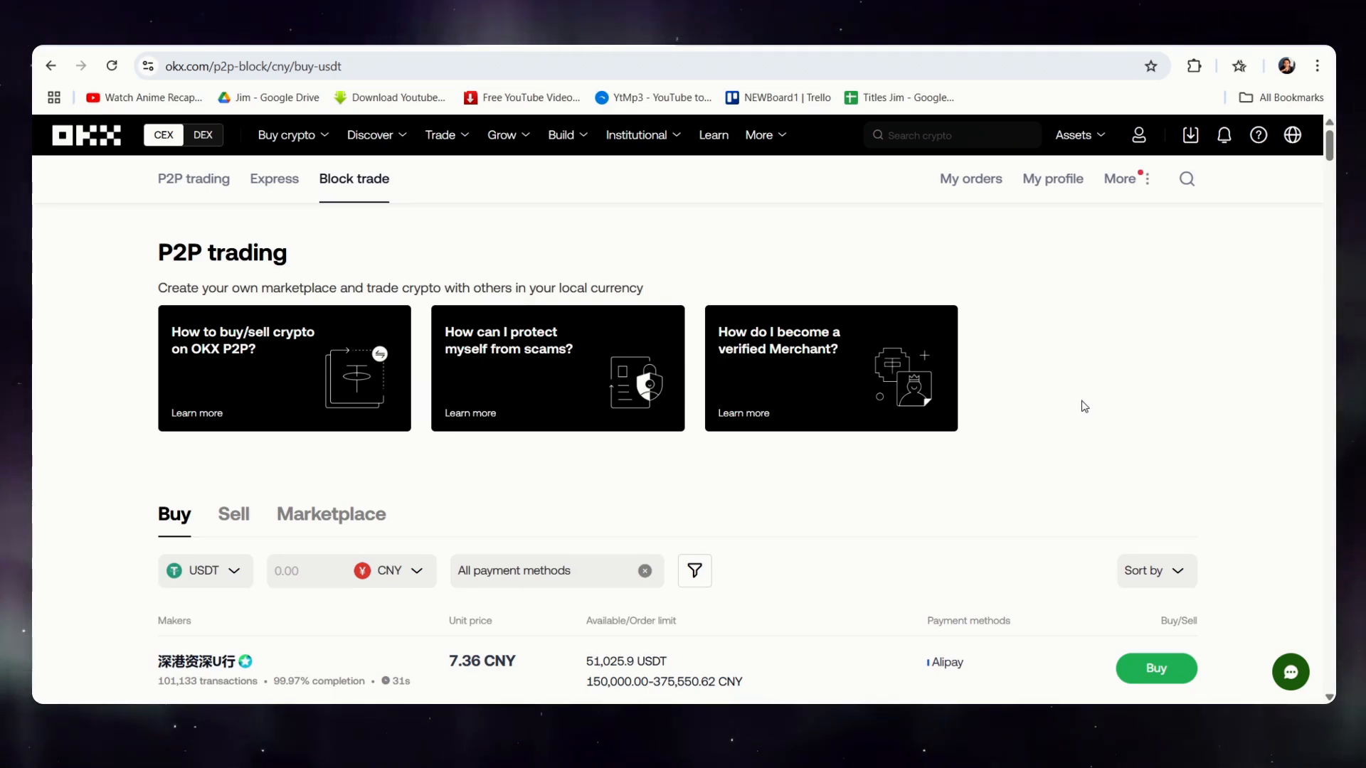
mouse_move(1070, 411)
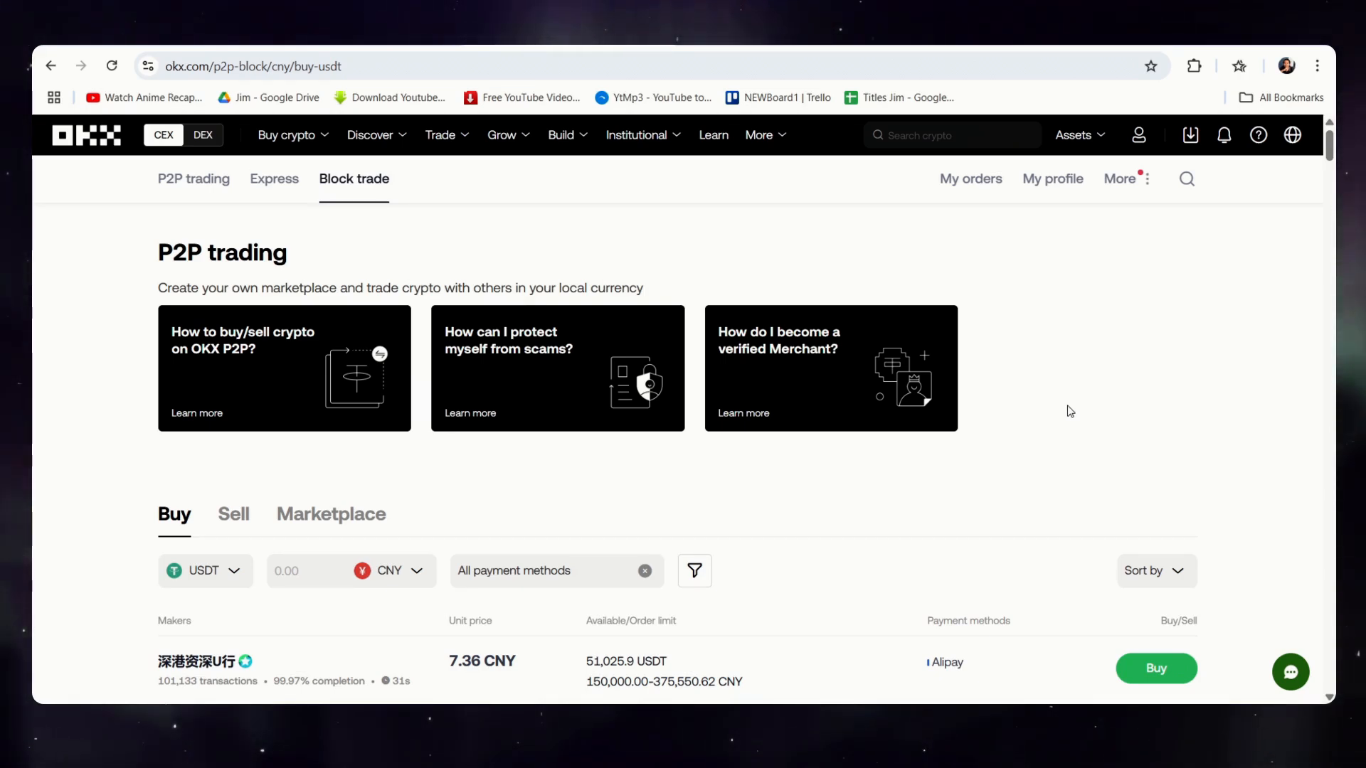